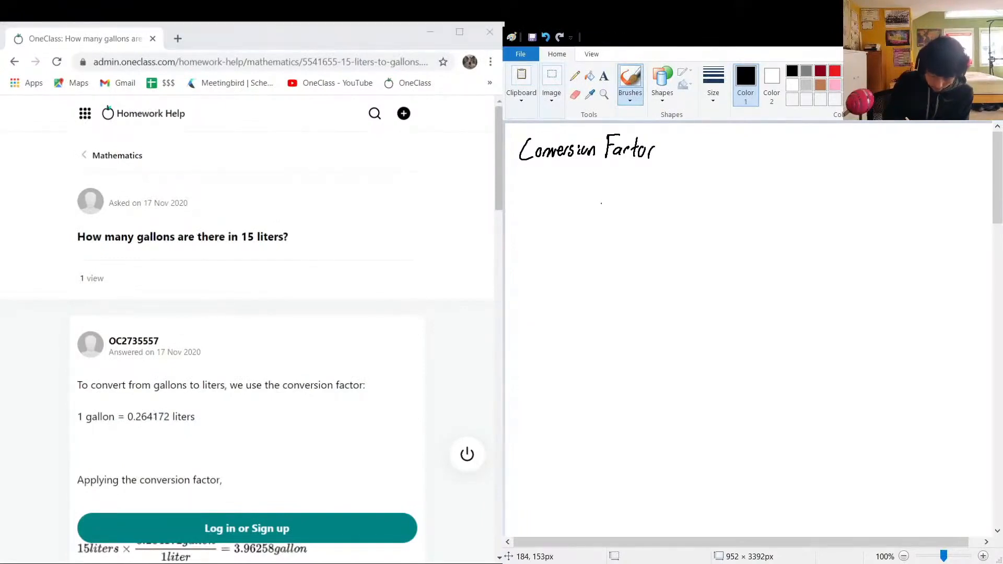
- Handwrite '1gallon = 0.264172' in black brush under the Conversion Factor heading
drag(602, 202, 634, 205)
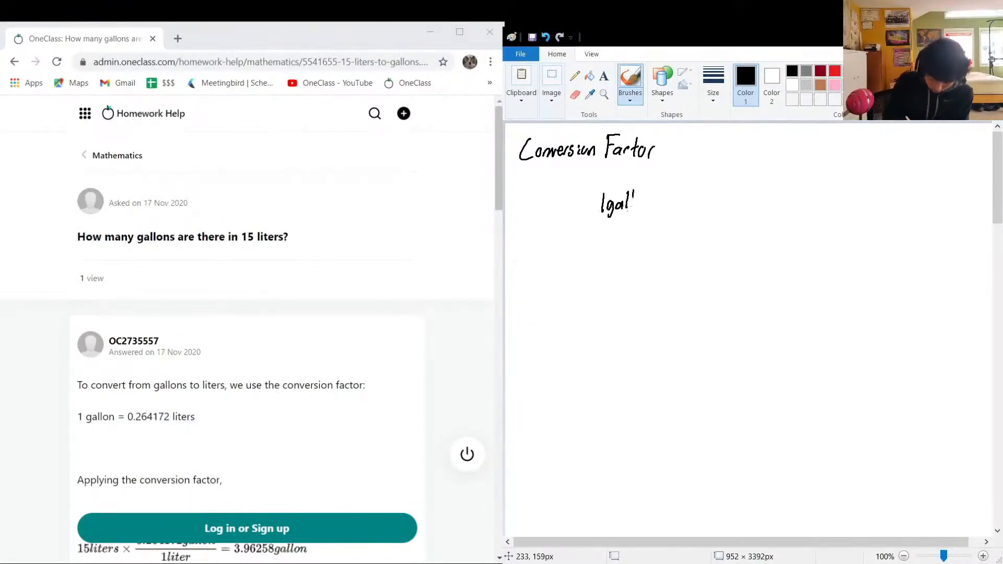
drag(614, 203, 665, 204)
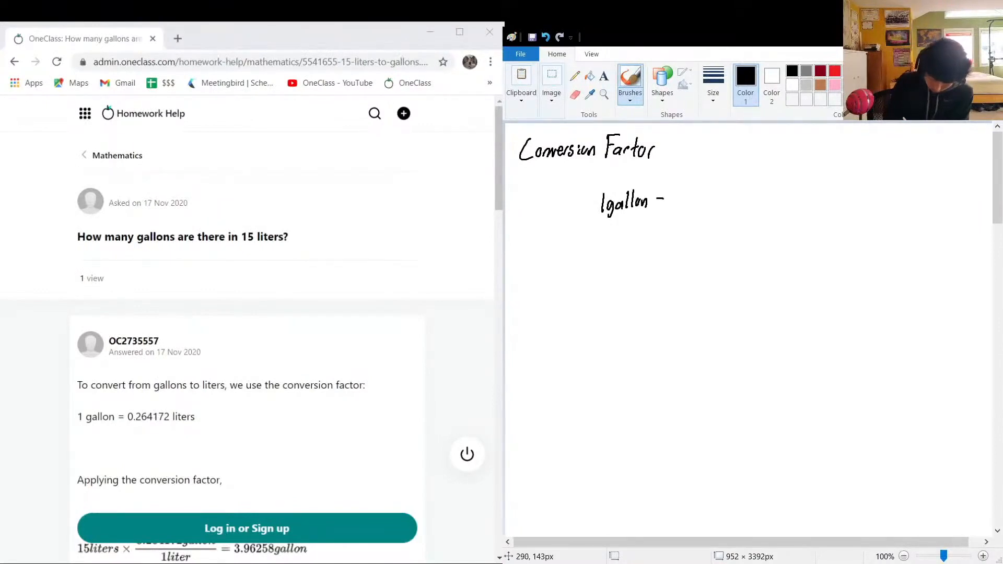
drag(659, 205, 665, 199)
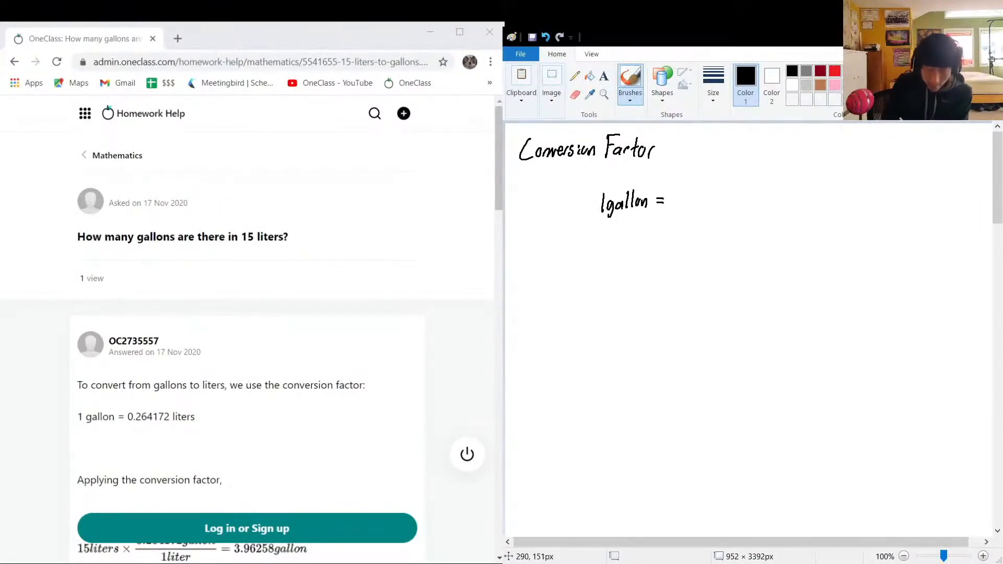
drag(678, 201, 717, 205)
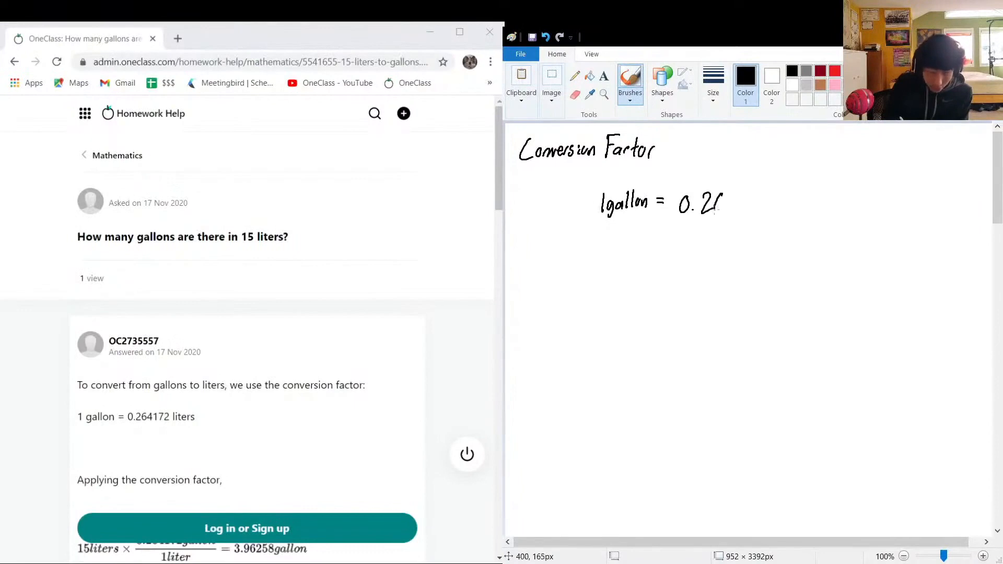
drag(700, 203, 761, 203)
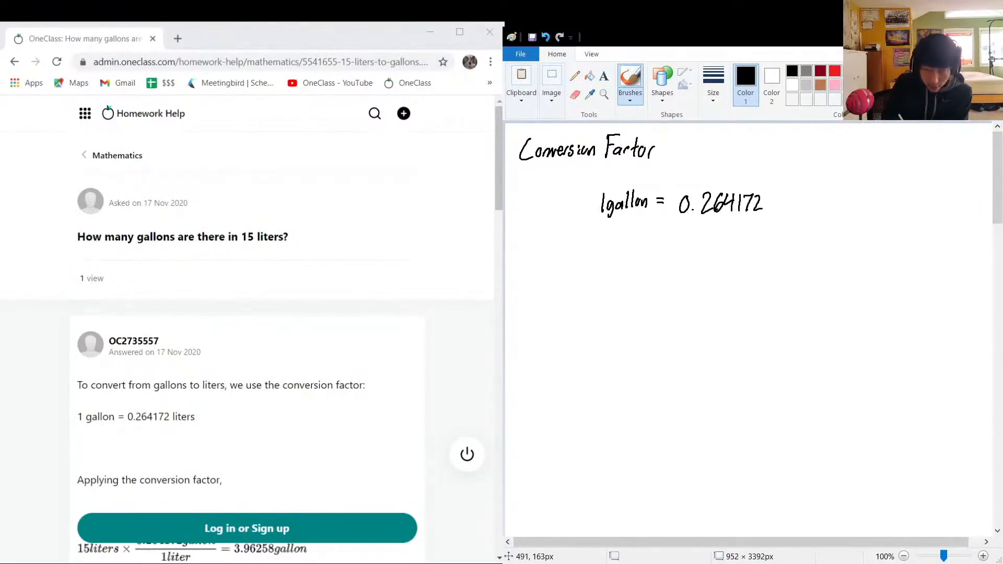
drag(772, 202, 796, 205)
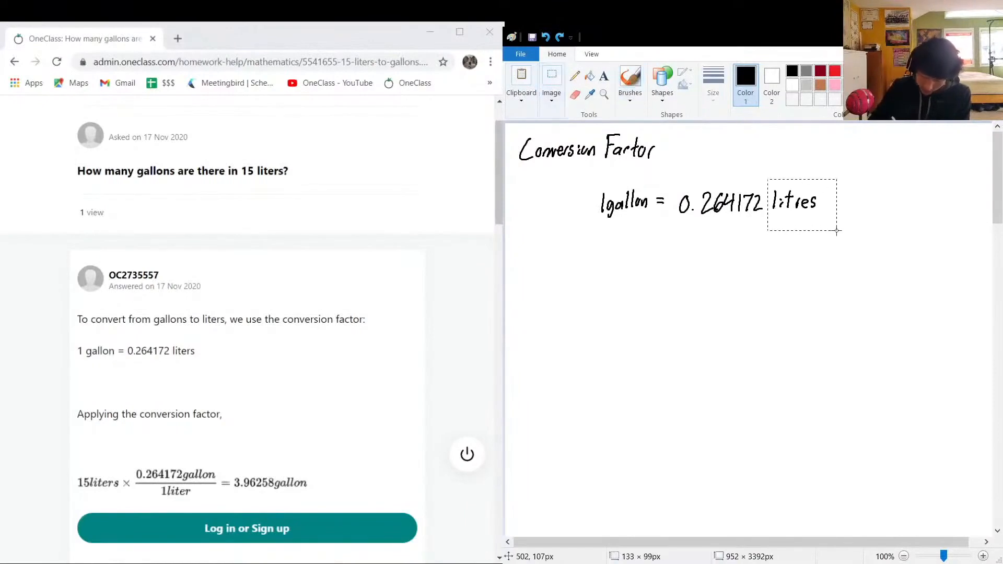
- Select the misplaced words and redraw the line as '1 litre = 0.264172 gallon'
drag(801, 205, 648, 301)
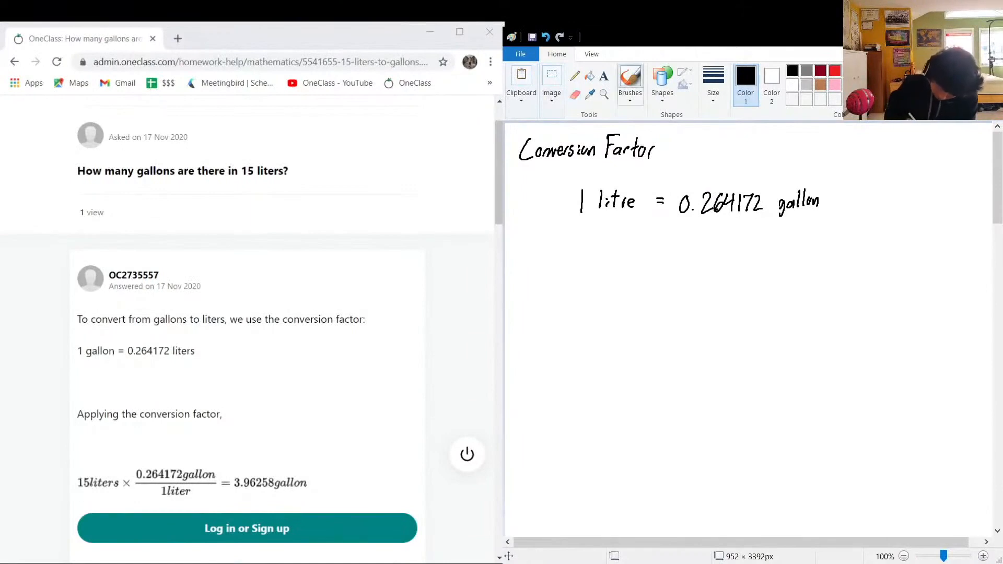
drag(530, 297, 567, 308)
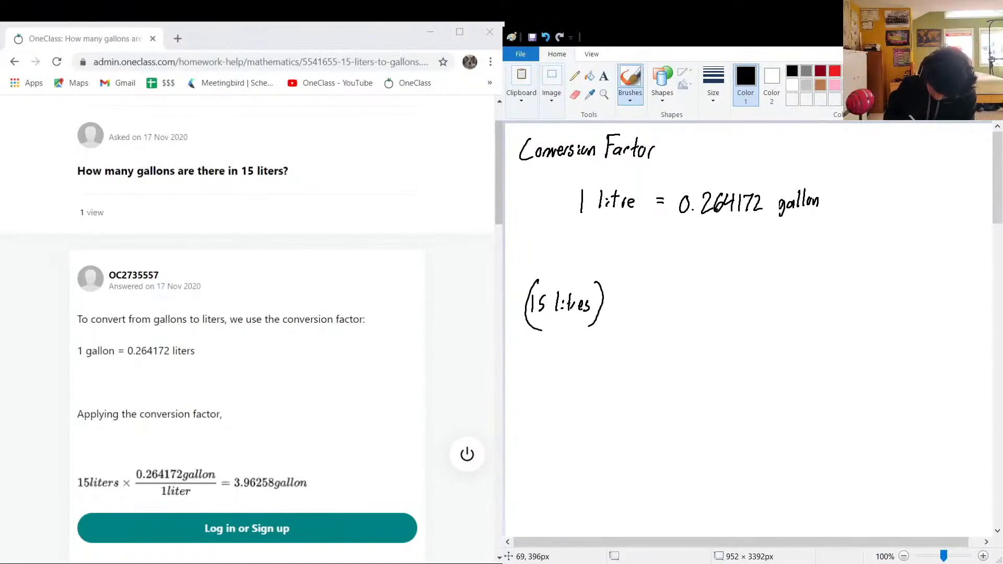
- Write (15 litres)(0.264172 gallons / 1 litre) and cross out the denominator's litre in red
drag(630, 263, 624, 381)
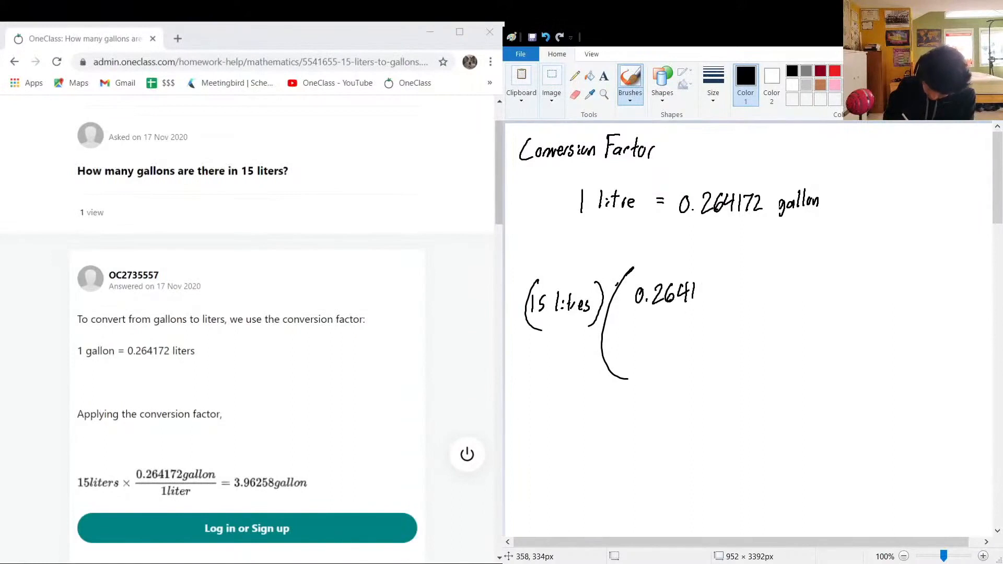
drag(695, 295, 746, 294)
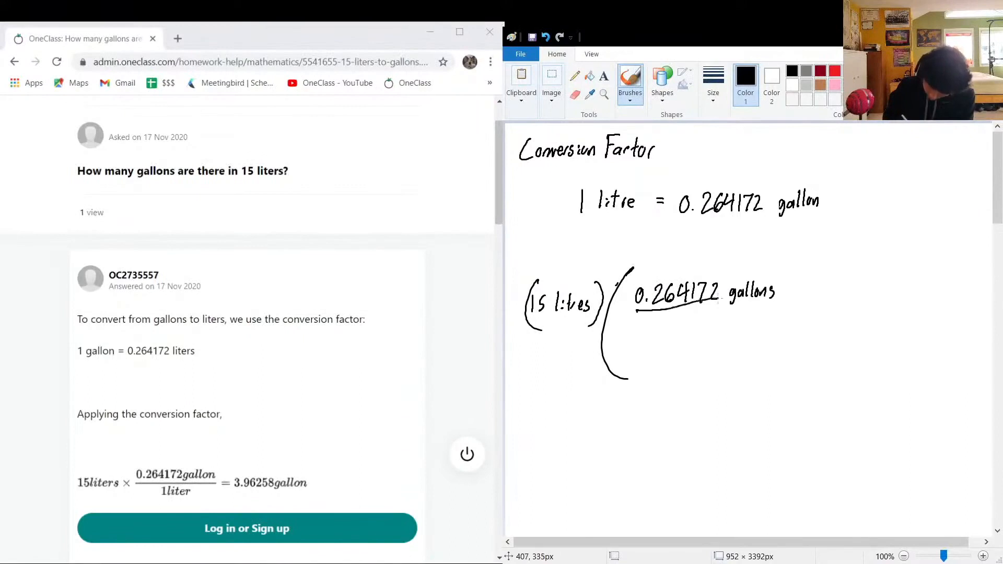
drag(637, 314, 684, 336)
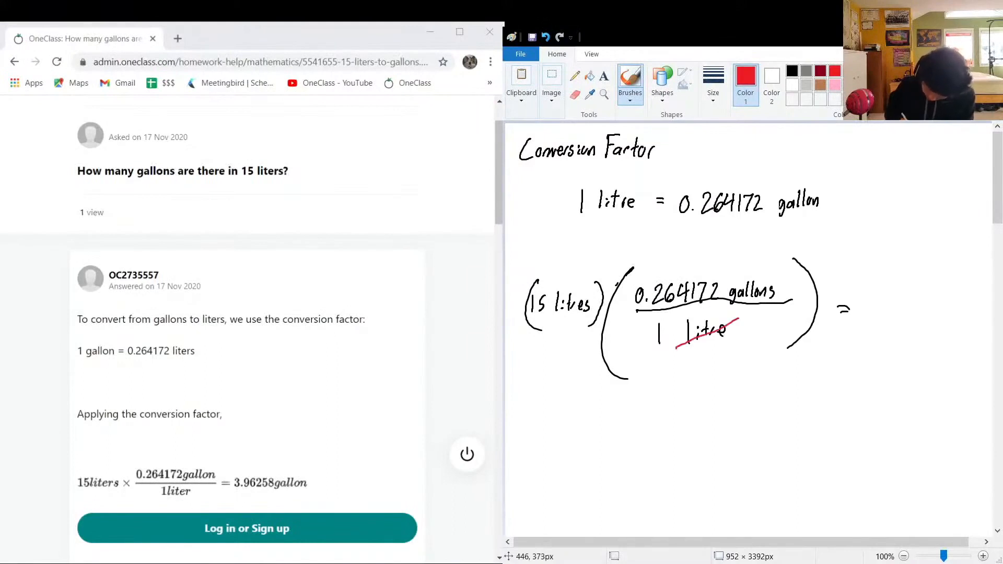
drag(550, 309, 596, 309)
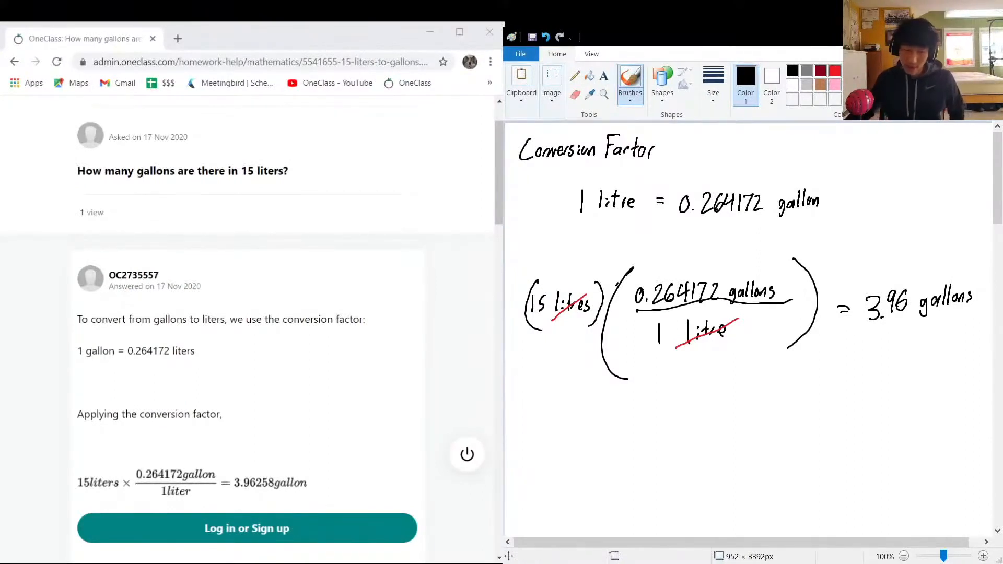
- Finish the equation with '= 3.96 gallons' after crossing out litres in (15 litres)
double_click(164, 351)
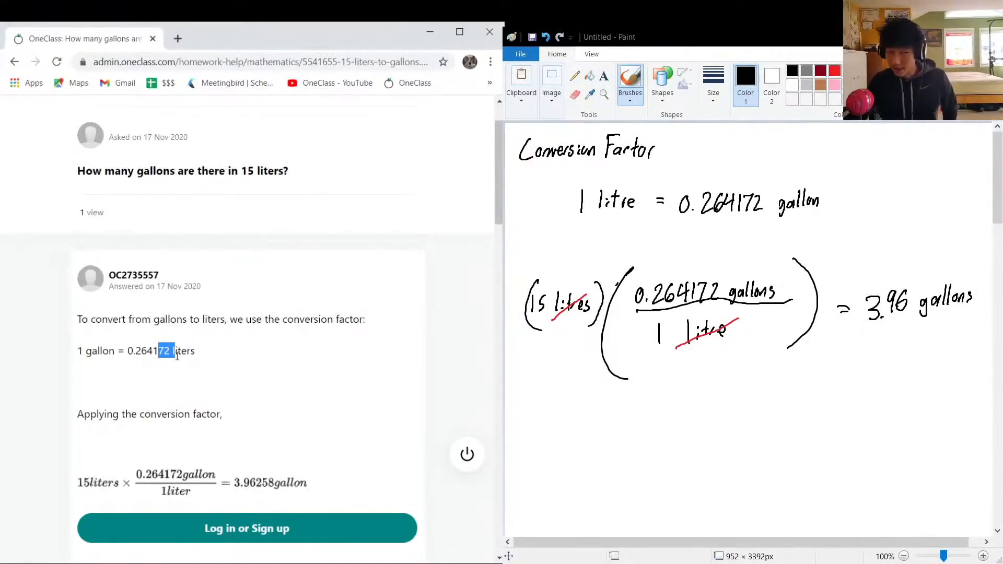
mouse_move(280, 242)
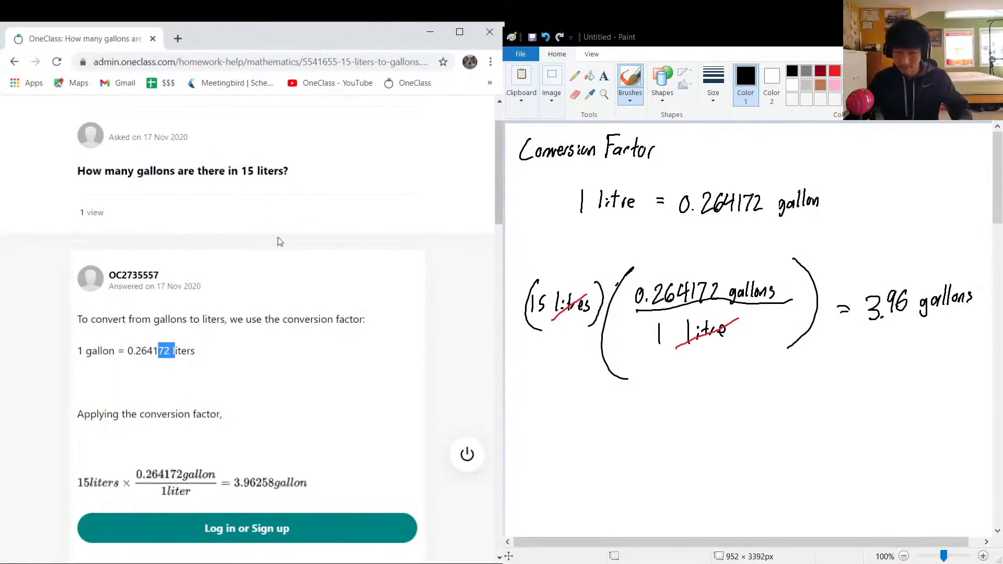
- Scroll the OneClass page to Verify solution and focus the comment box
scroll(down, 3)
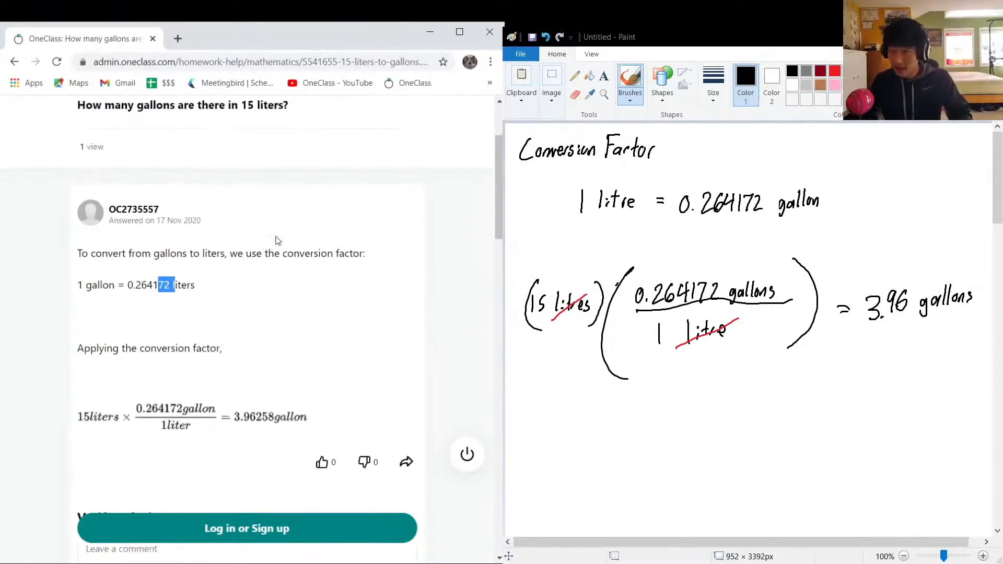
mouse_move(294, 239)
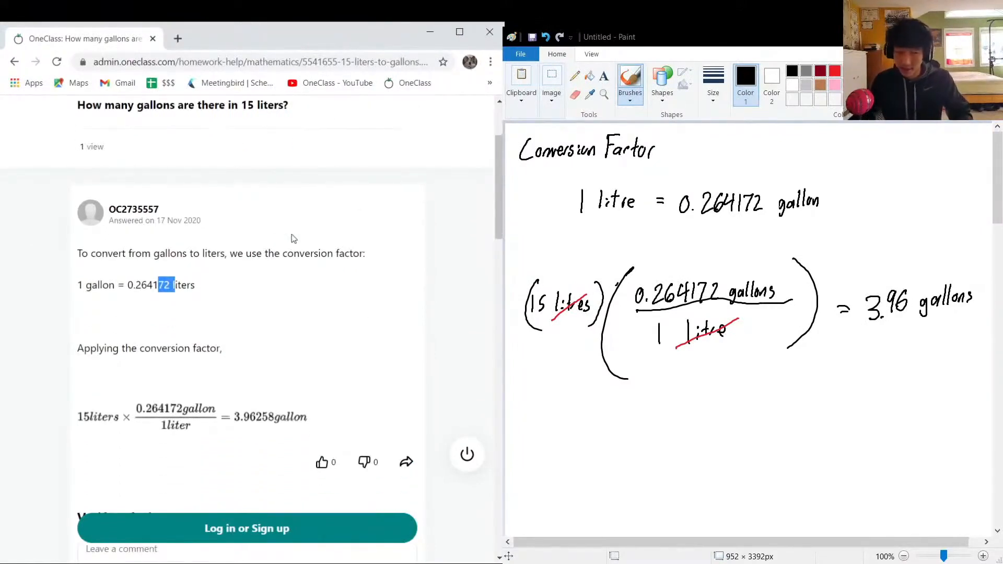
scroll(down, 3)
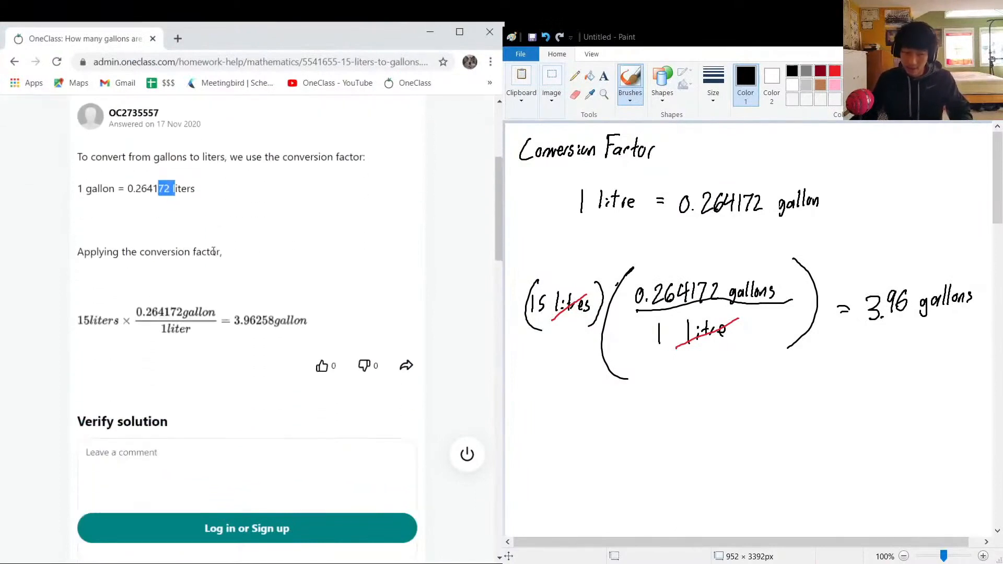
click(240, 394)
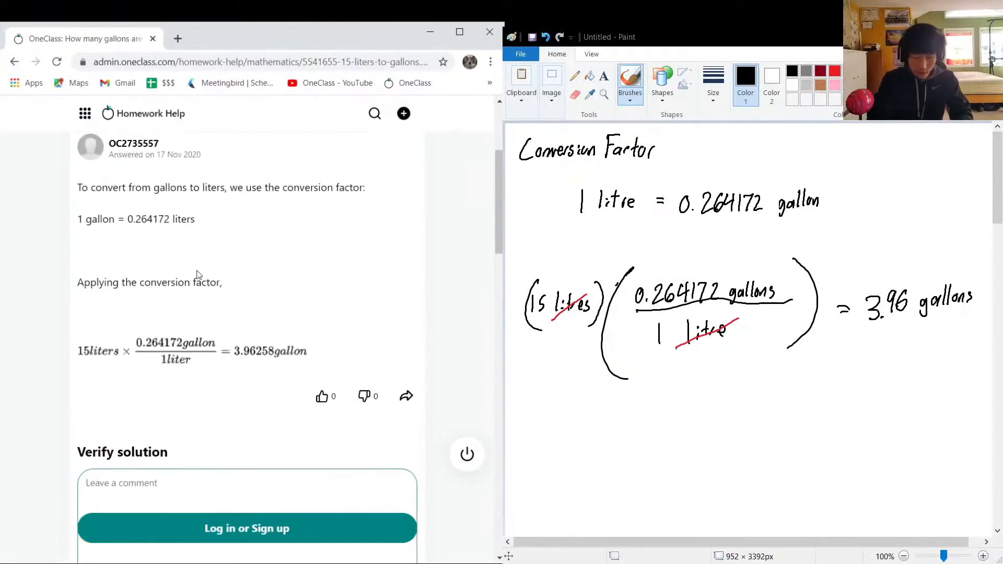
- Type that the calculation is correct but the first conversion factor is backwards
text(The calculation is correct, however the)
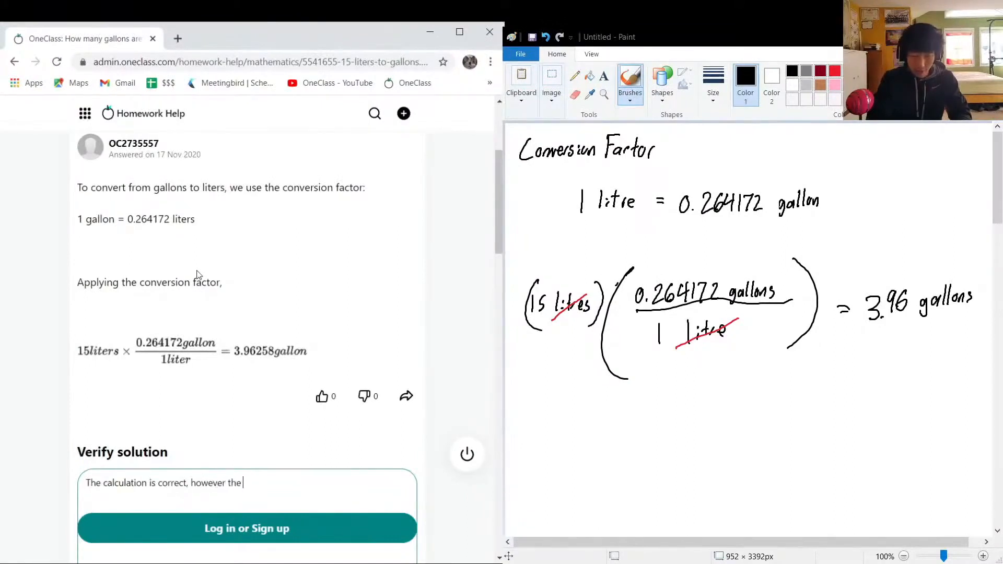
text(first)
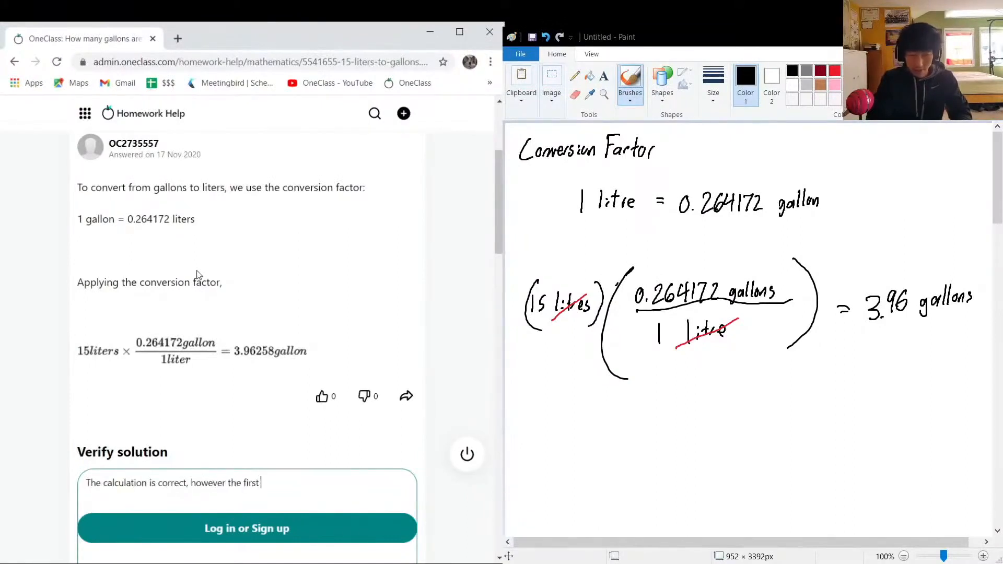
text(conversion factor giv)
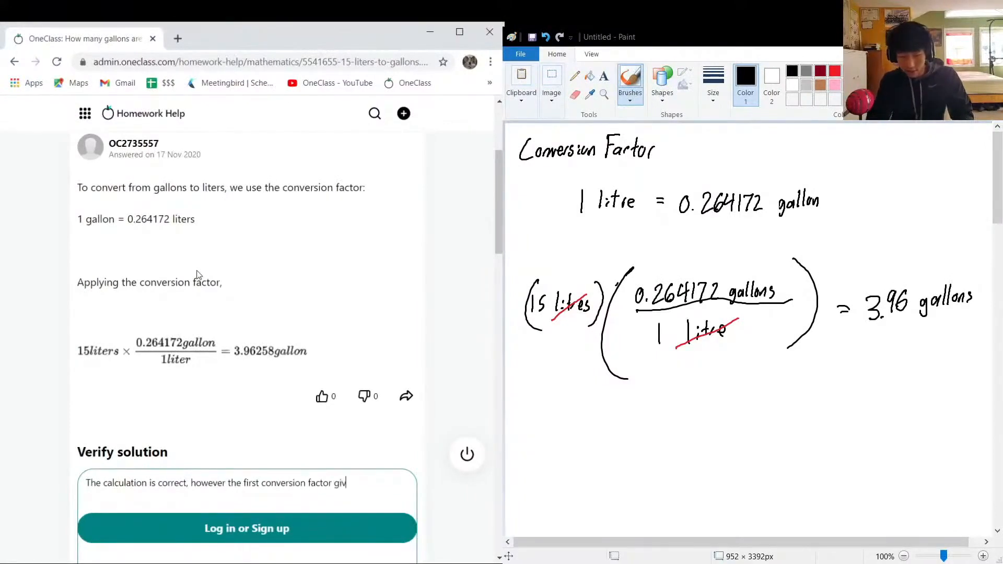
text(en is back)
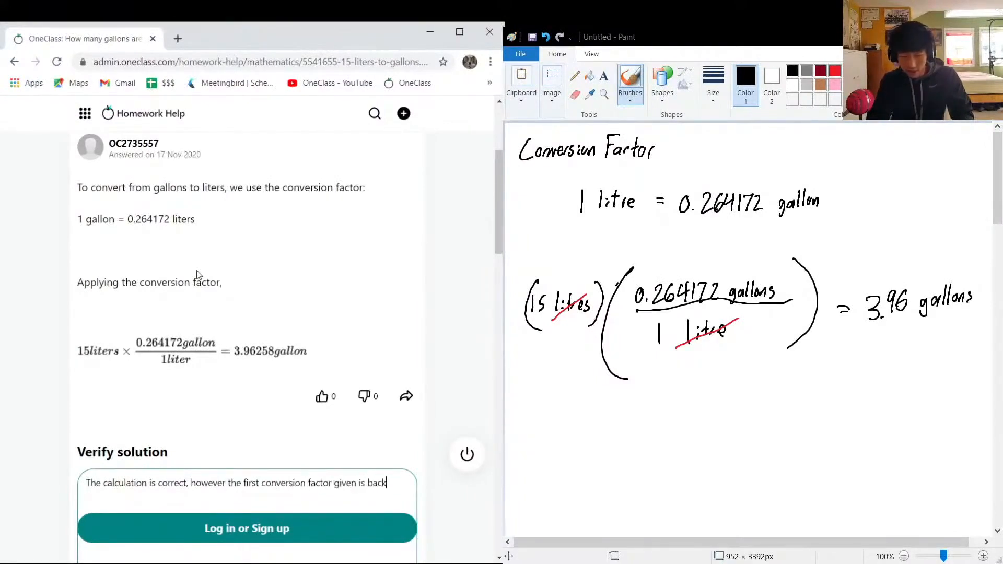
text(wards.)
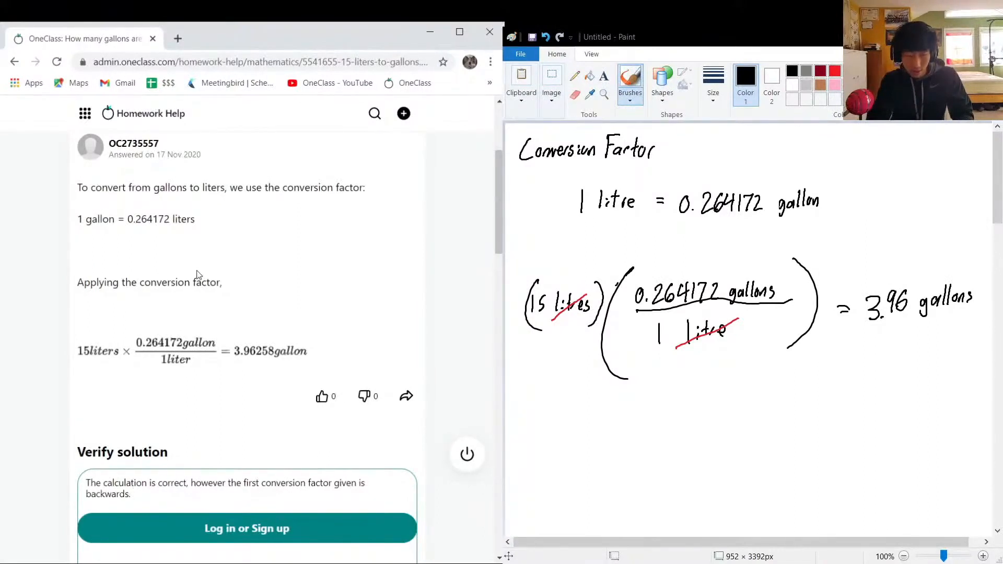
- Add to the comment that 0.264 gallons are in one litre, not the other way around
text(0.)
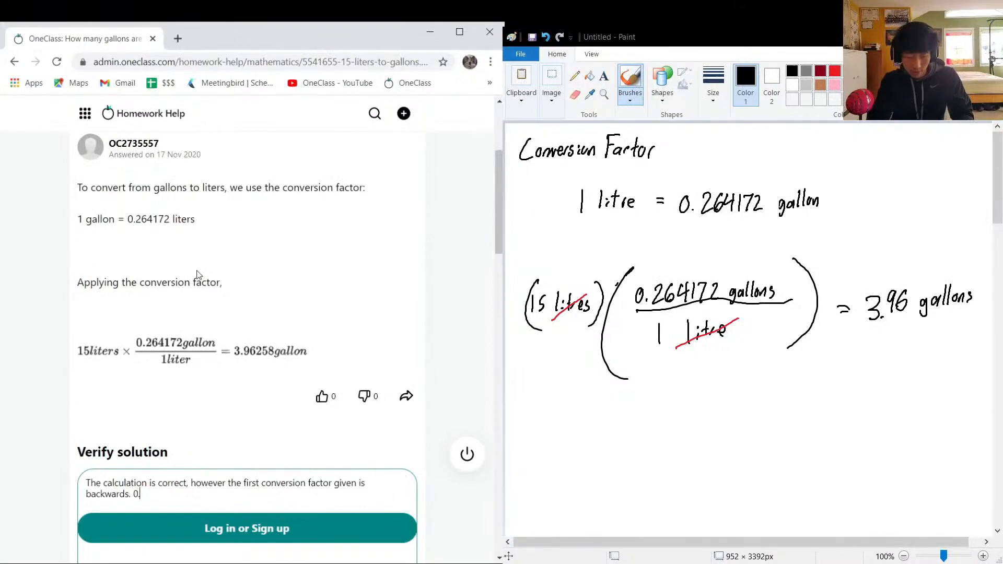
text(264 gallons in one litre, not te)
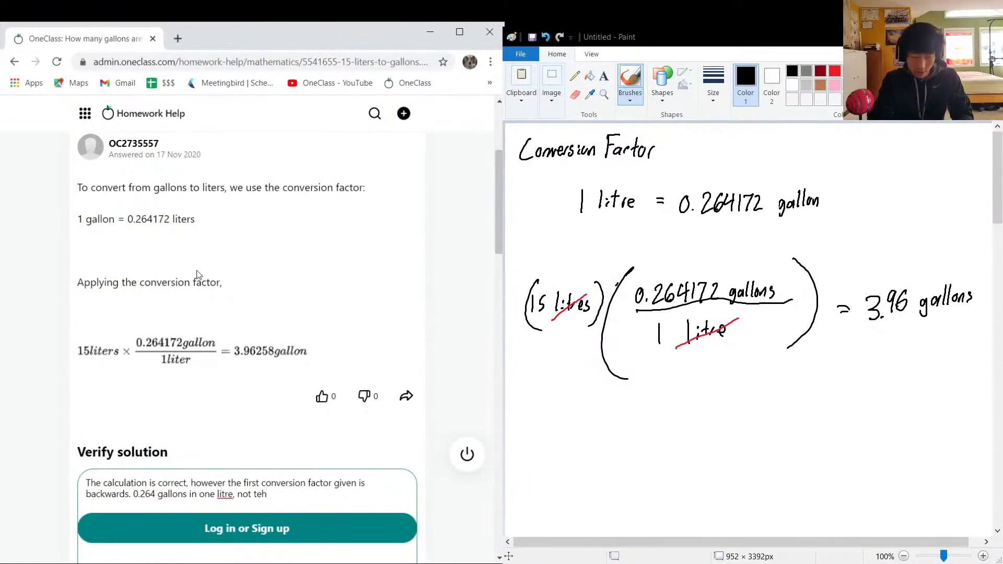
text(he other way)
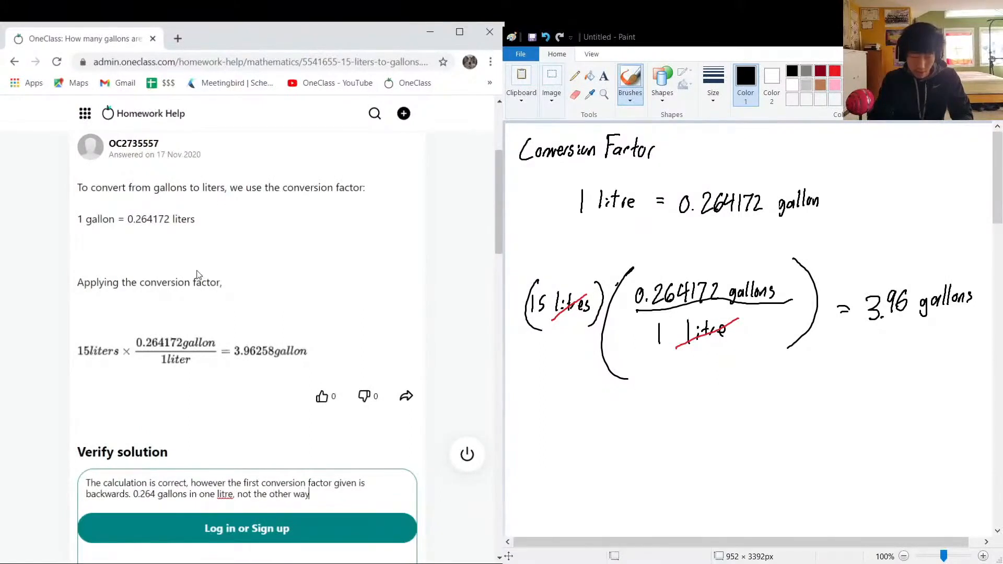
text(around)
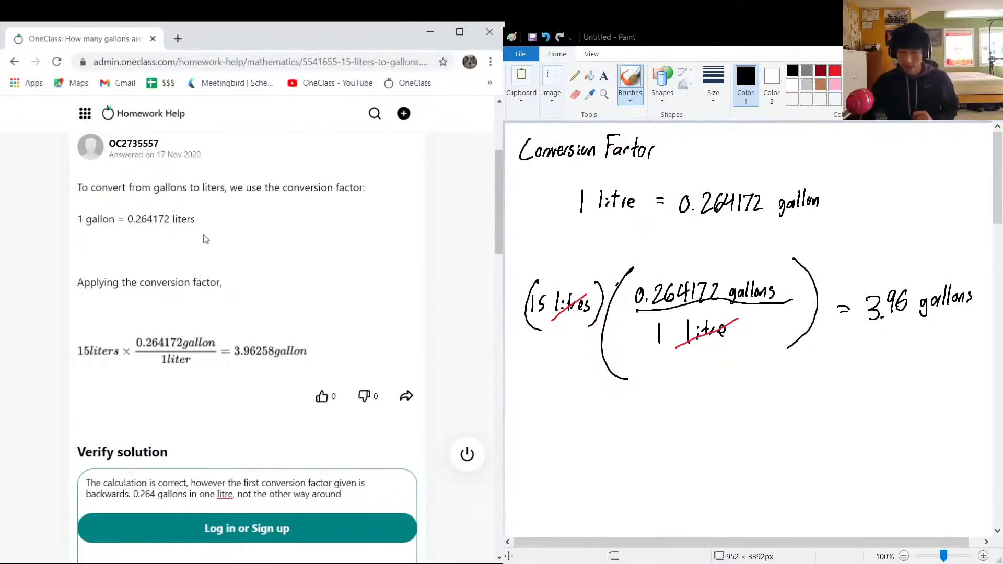
scroll(down, 3)
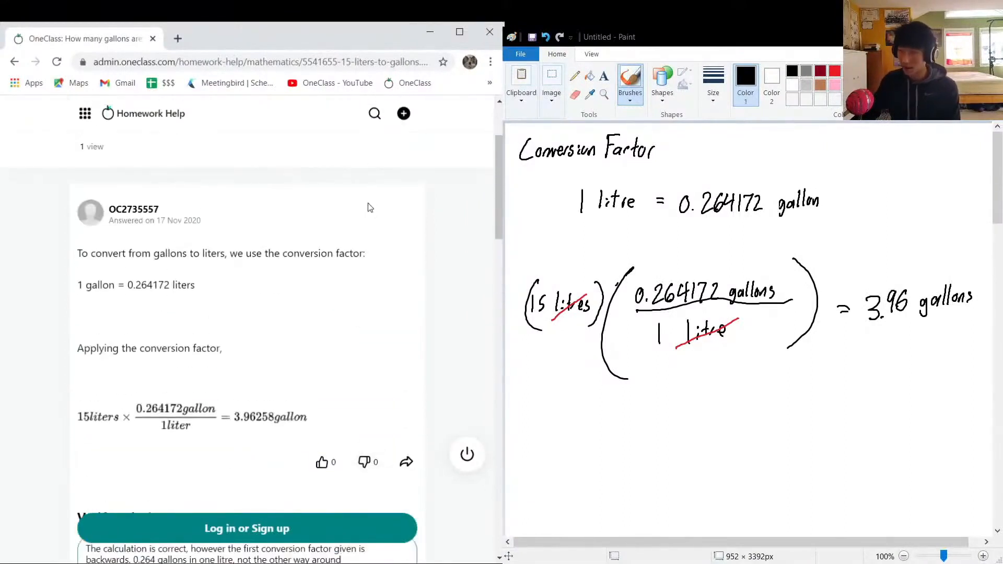
mouse_move(348, 201)
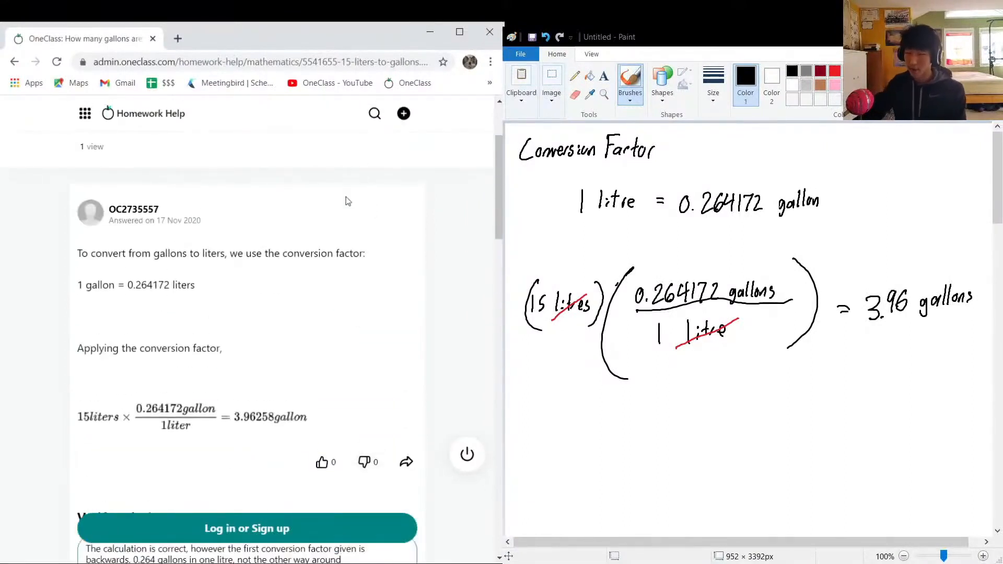
mouse_move(343, 206)
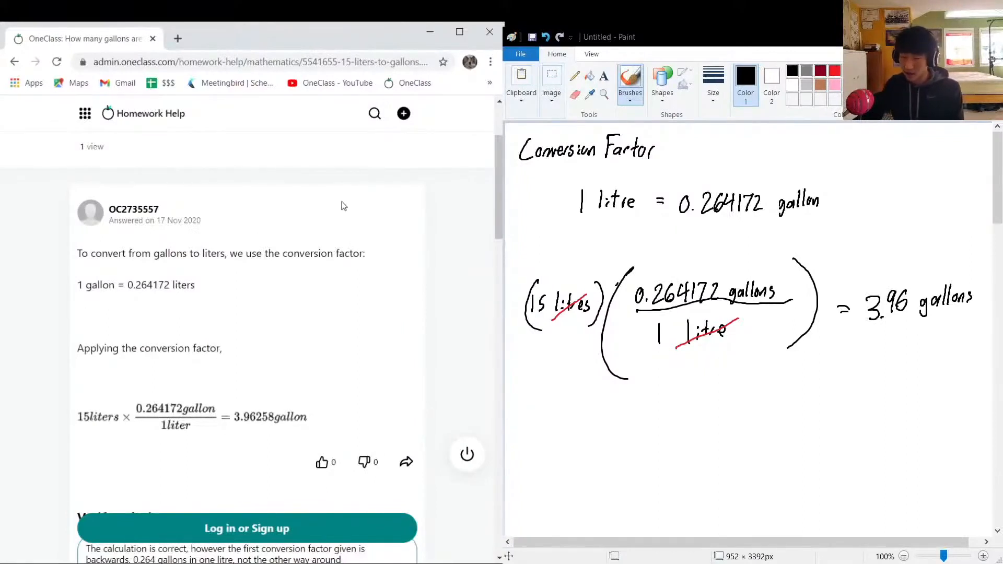
scroll(down, 3)
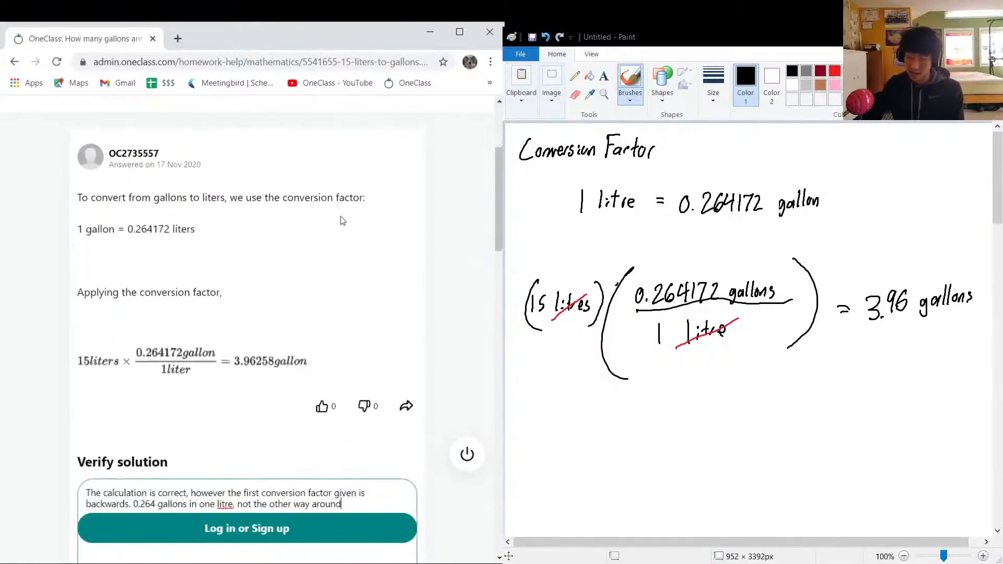
scroll(down, 3)
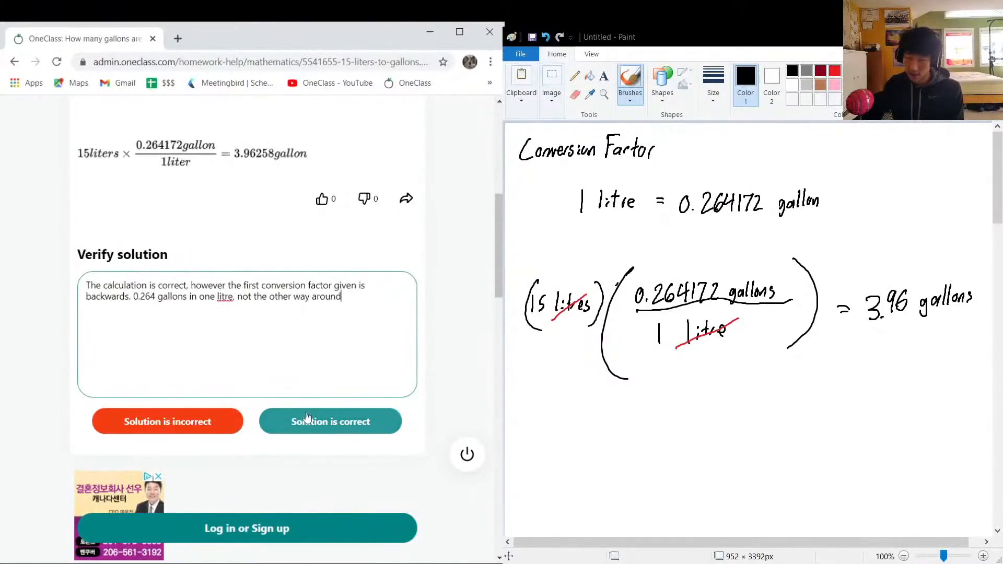
mouse_move(318, 422)
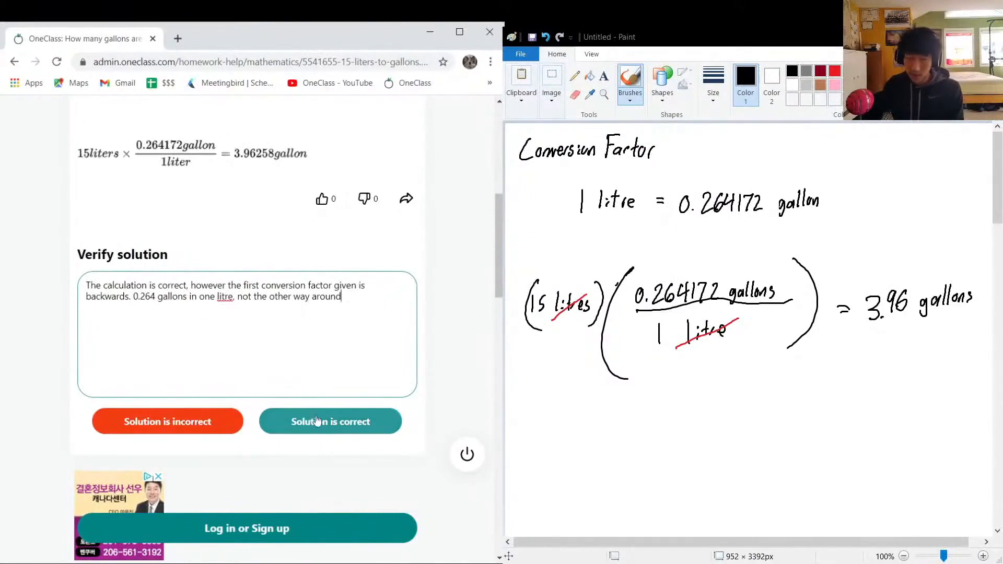